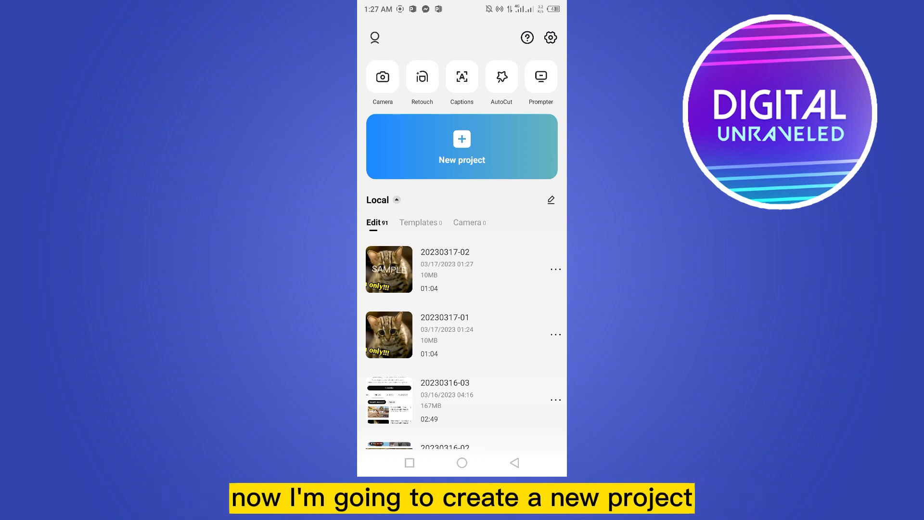
# Create a new project and add the cat video from Albums > Videos.
pyautogui.click(462, 146)
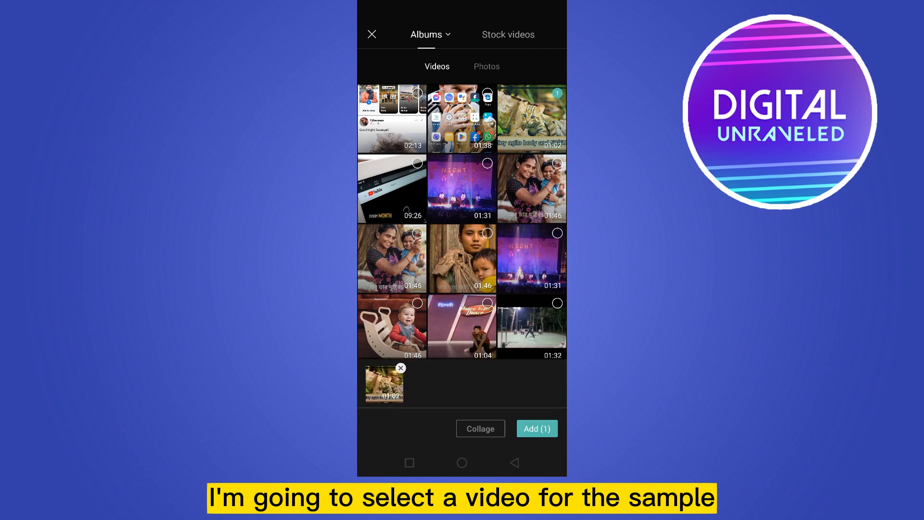
pyautogui.click(537, 428)
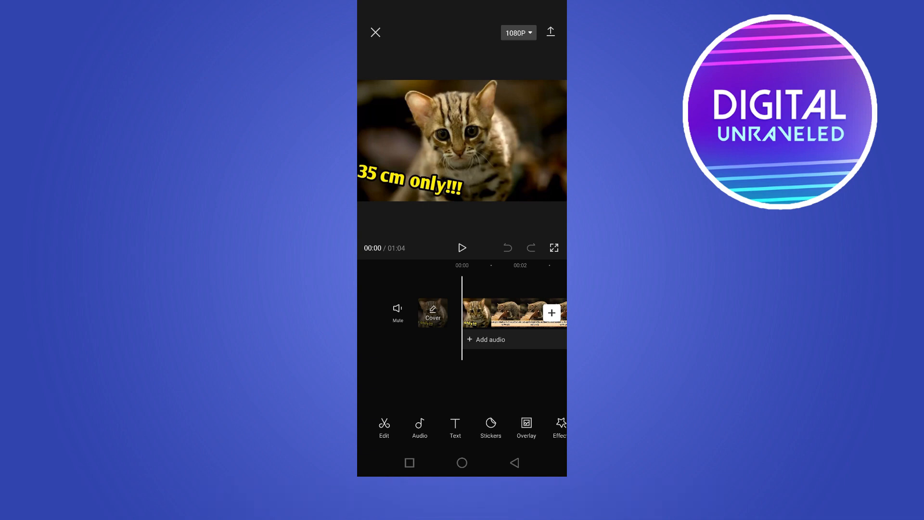
# Add a 'Sample' text layer over the cat and lower its opacity to about 50%.
pyautogui.click(455, 427)
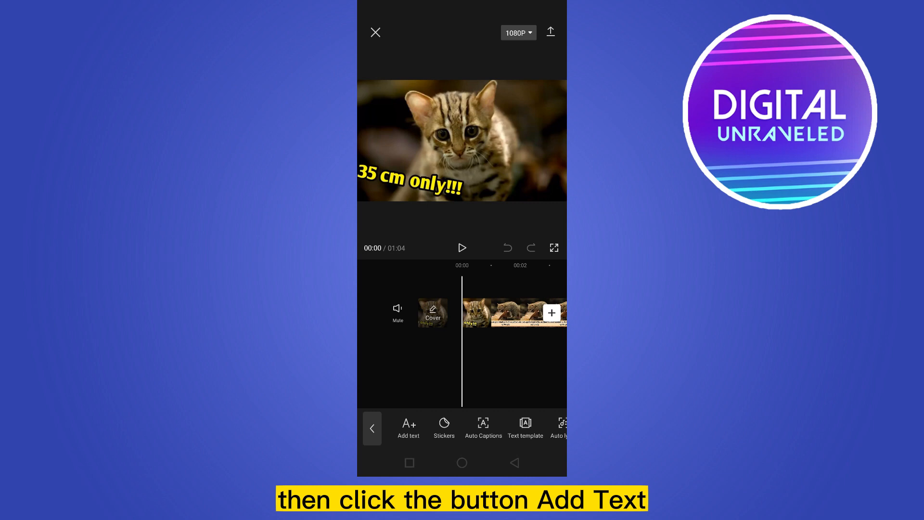
pyautogui.click(409, 427)
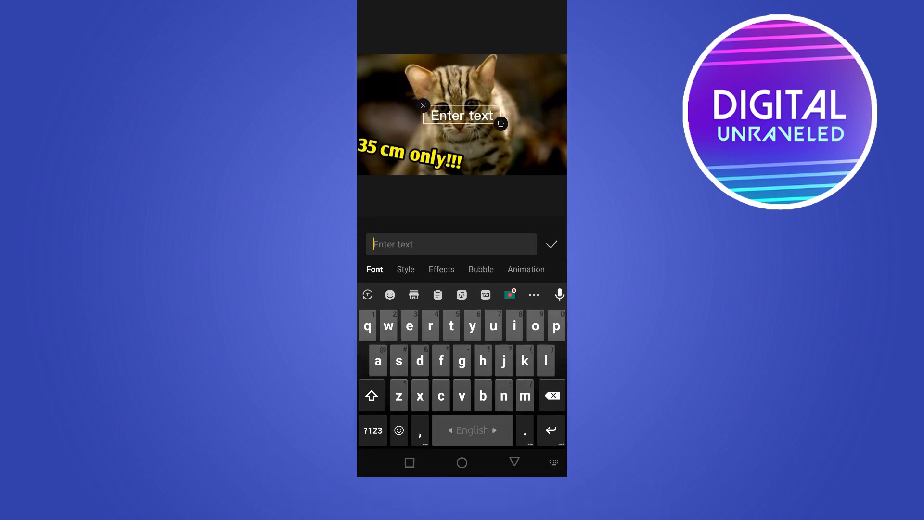
pyautogui.write('Sample')
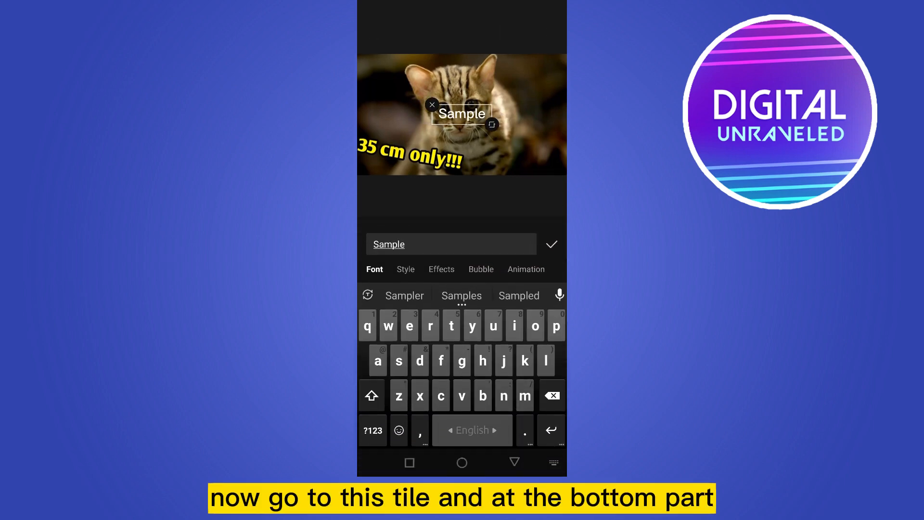
pyautogui.click(405, 269)
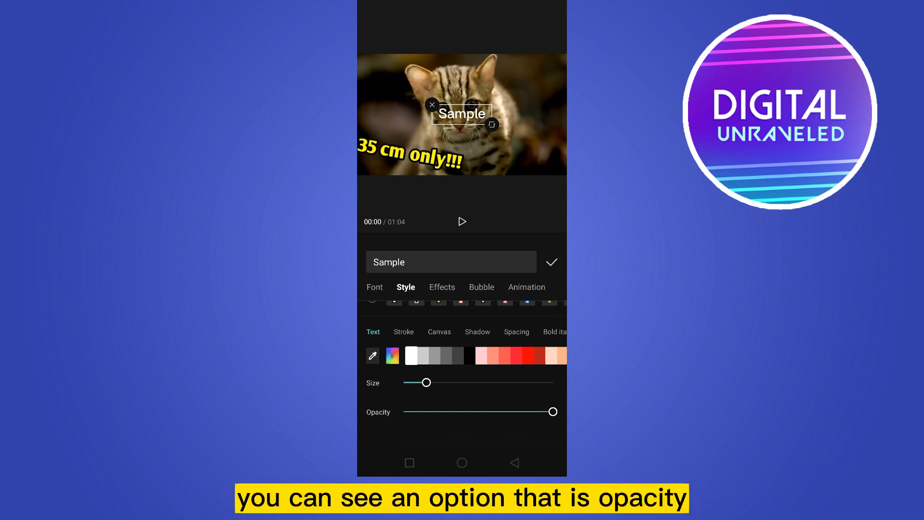
pyautogui.moveTo(551, 411); pyautogui.dragTo(476, 411)
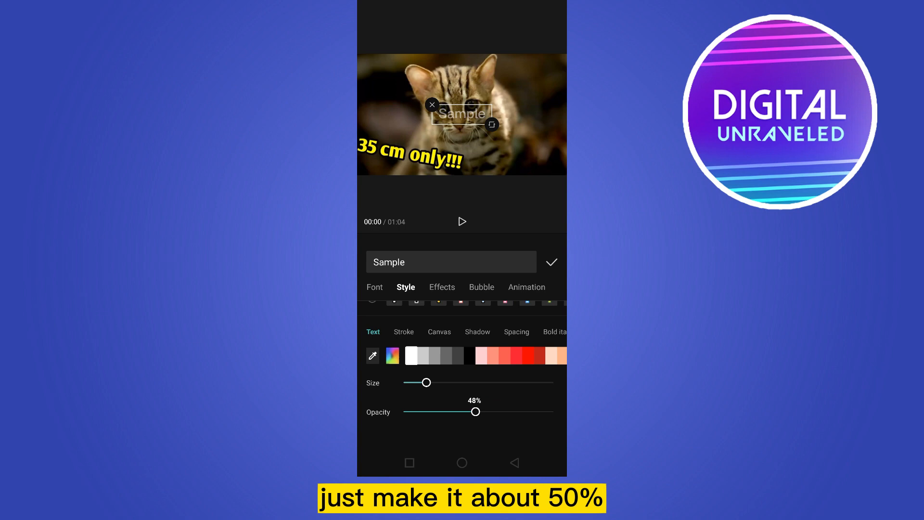
pyautogui.moveTo(475, 411); pyautogui.dragTo(477, 411)
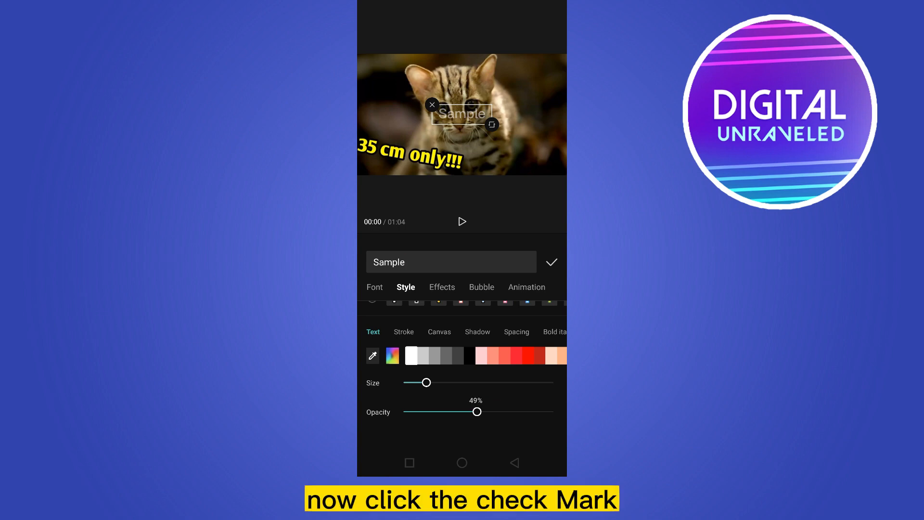
pyautogui.click(551, 262)
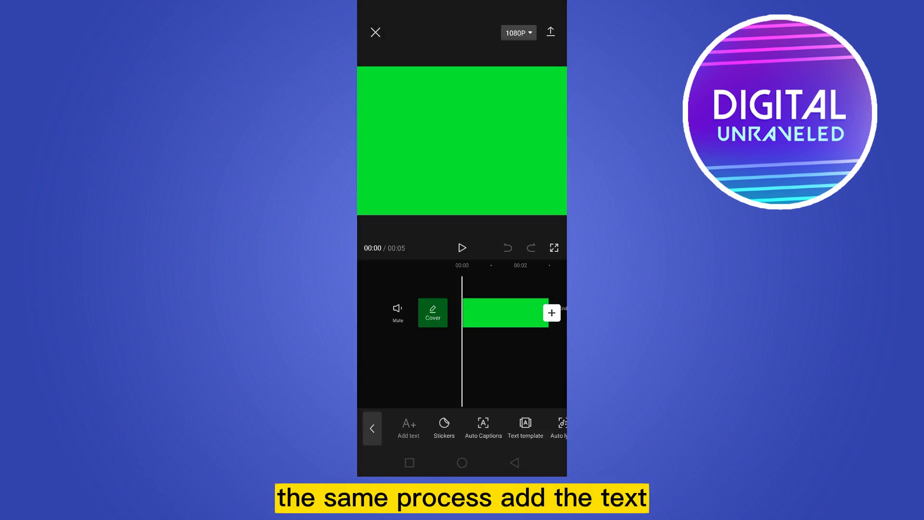
# Add white 'SAMPLE' text to the green clip, preview it full screen, then return to the cat project.
pyautogui.click(408, 427)
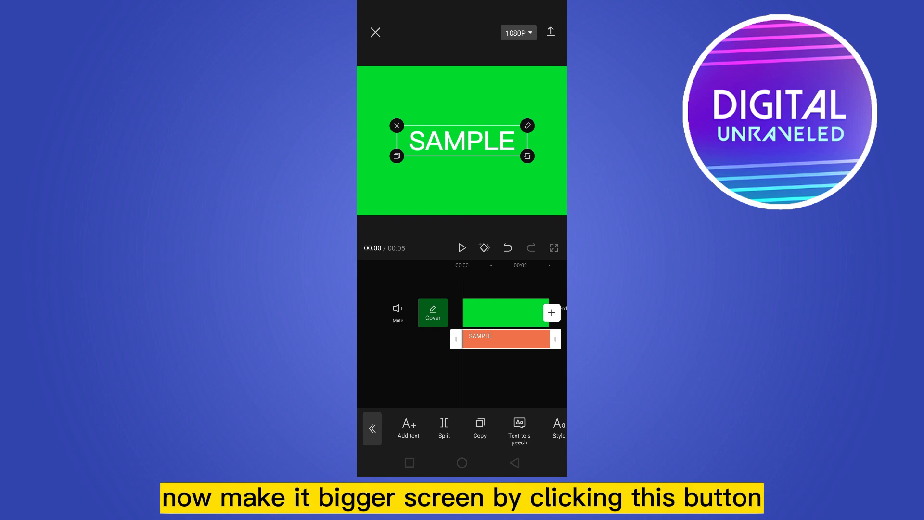
pyautogui.click(554, 248)
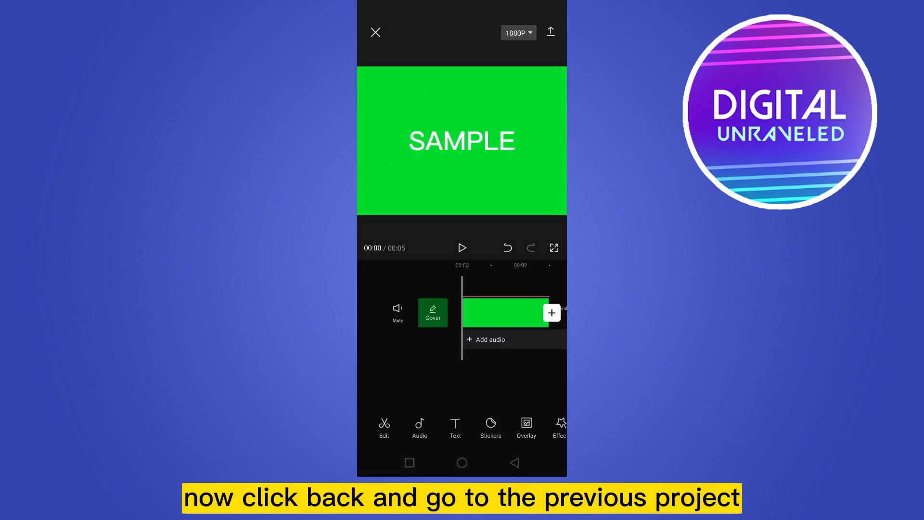
pyautogui.click(375, 33)
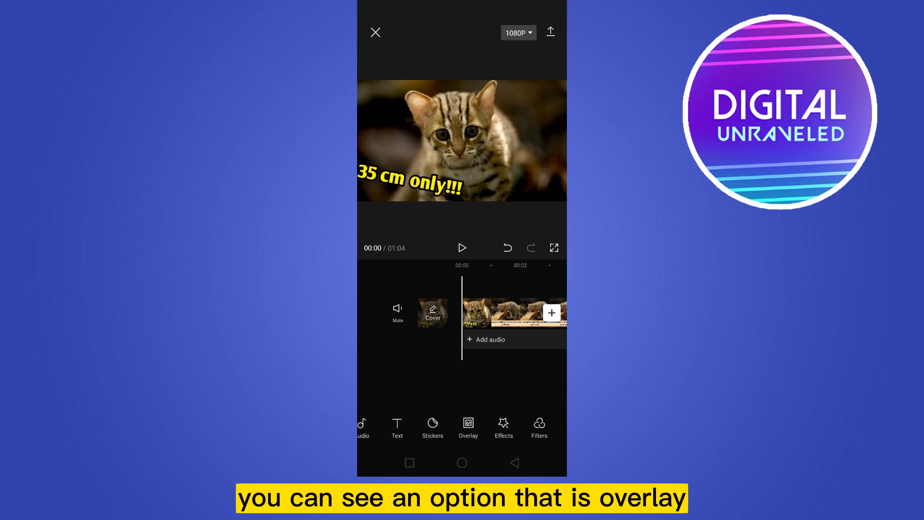
# Add the green SAMPLE screenshot from Photos as an overlay on the cat video.
pyautogui.click(467, 427)
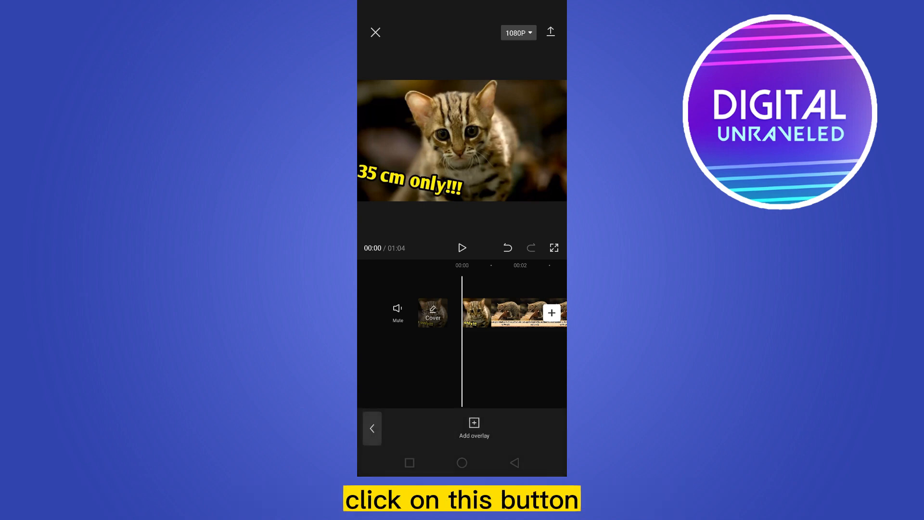
pyautogui.click(473, 422)
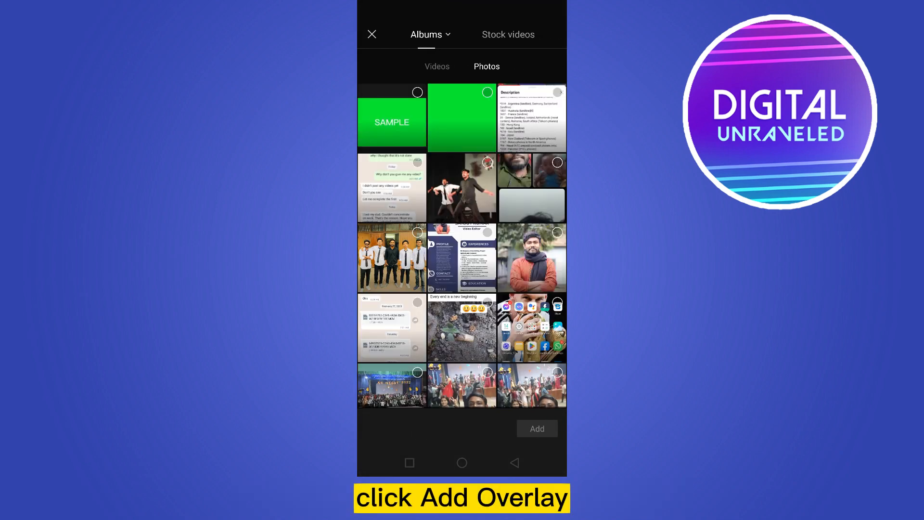
pyautogui.click(391, 117)
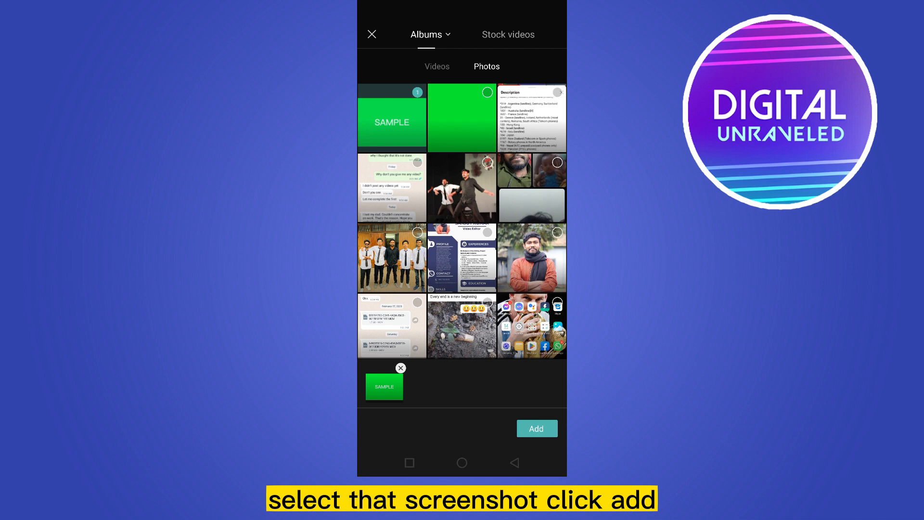
pyautogui.click(537, 428)
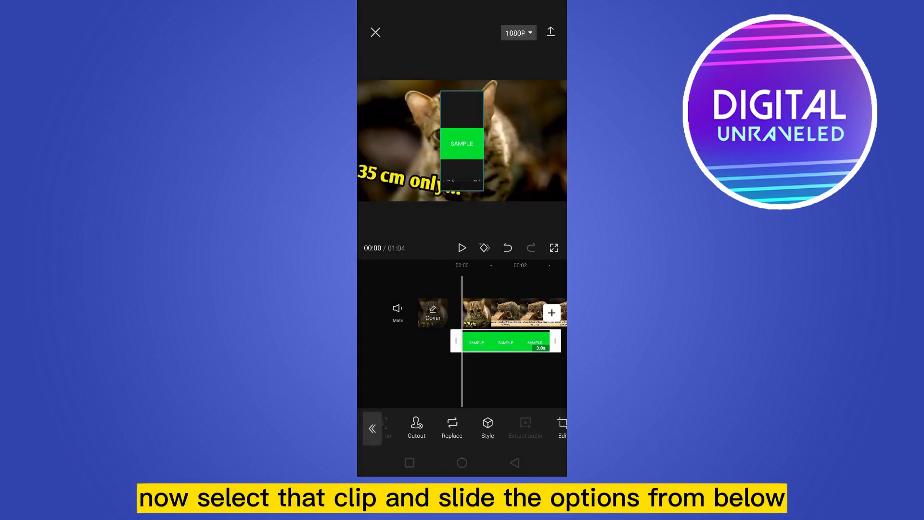
# Crop the overlay screenshot down to the green SAMPLE card using Edit > Crop.
pyautogui.hscroll(-3)
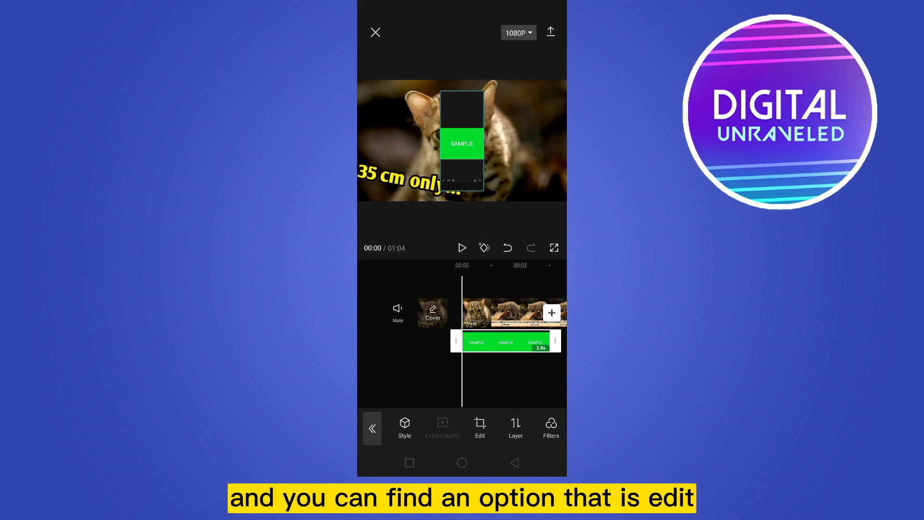
pyautogui.click(480, 427)
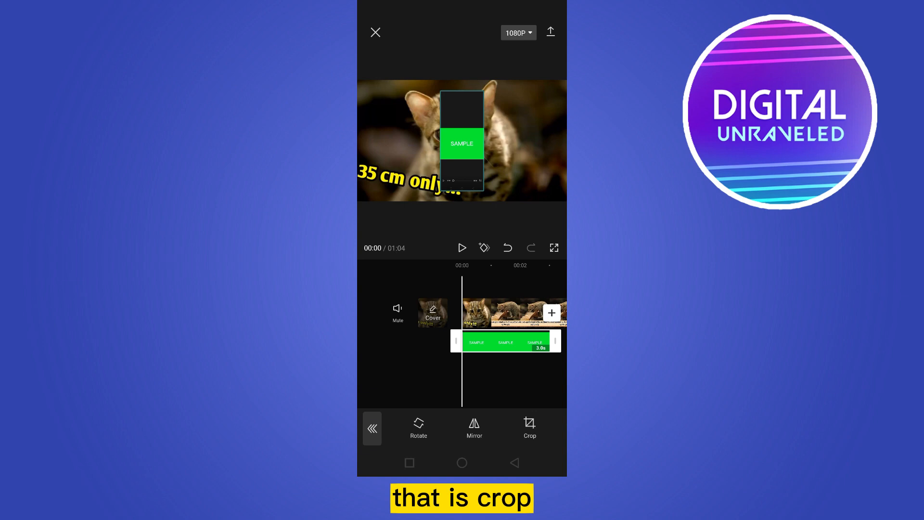
pyautogui.click(530, 427)
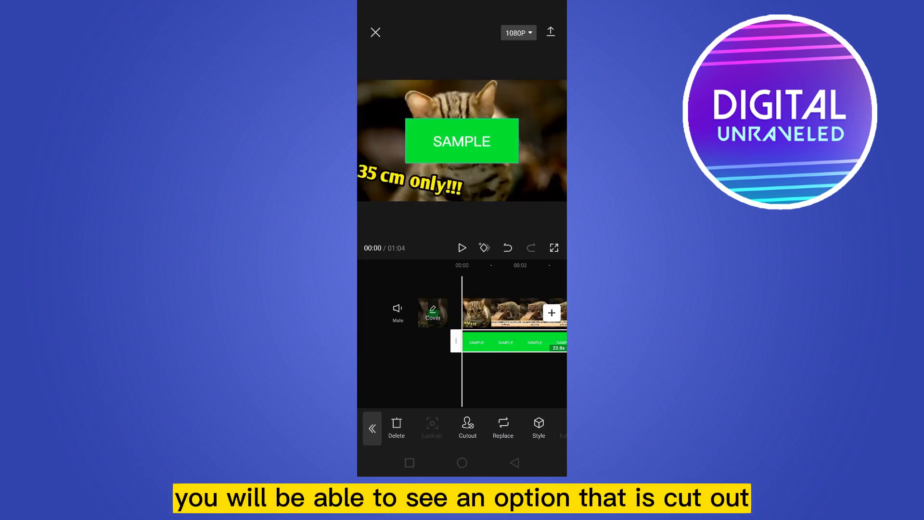
# Apply Cutout > Chroma key to the overlay, raising intensity until the green disappears.
pyautogui.click(467, 427)
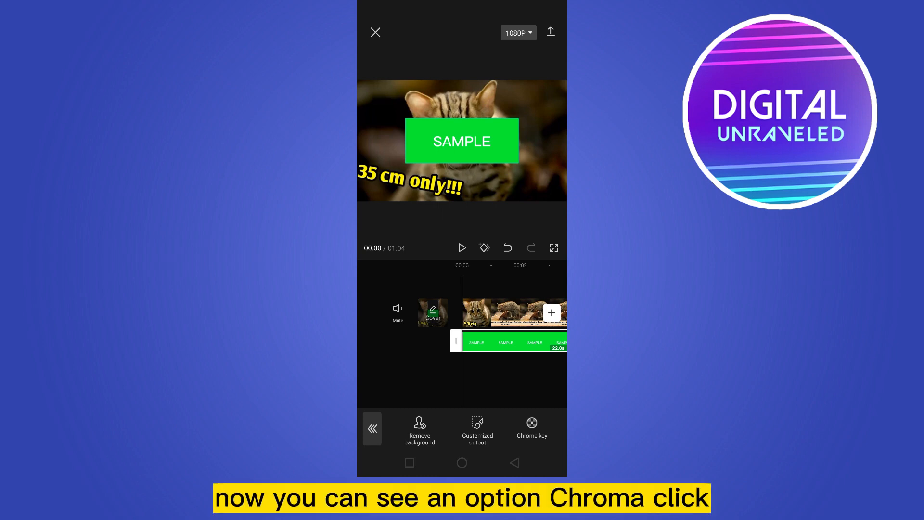
pyautogui.click(532, 422)
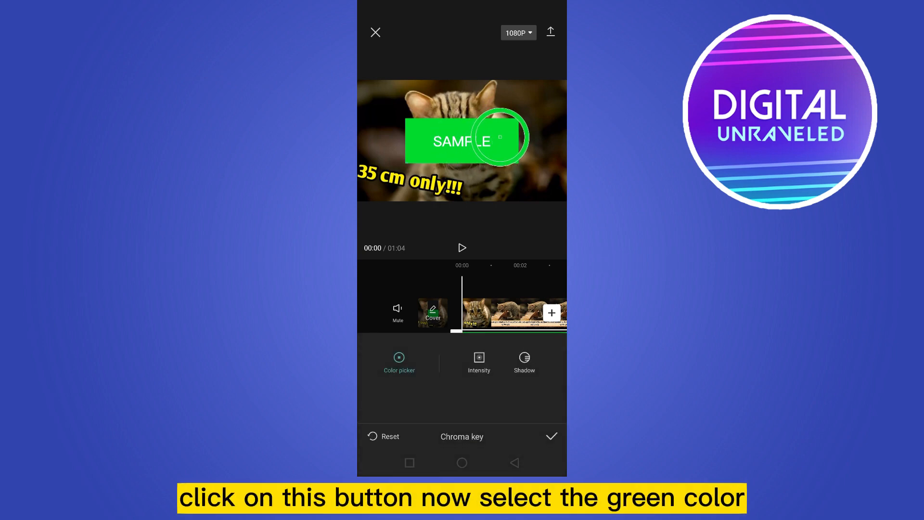
pyautogui.click(479, 359)
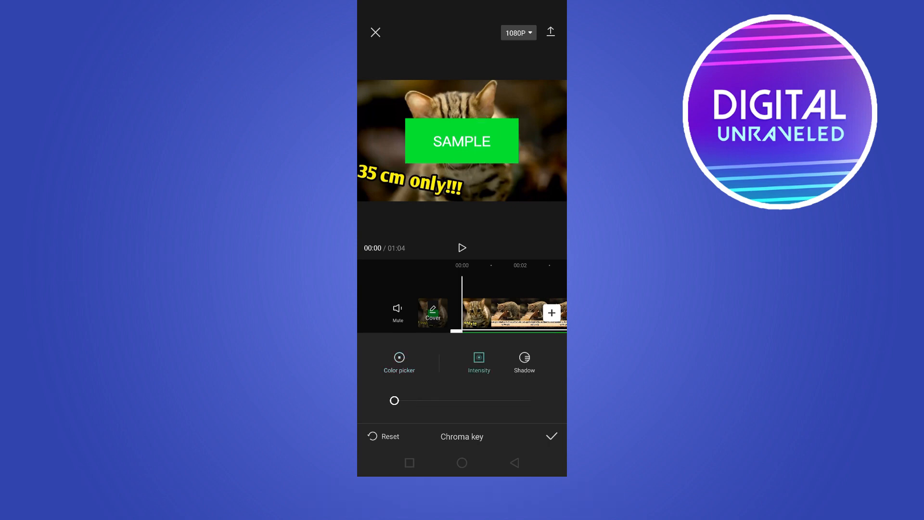
pyautogui.moveTo(394, 400); pyautogui.dragTo(481, 400)
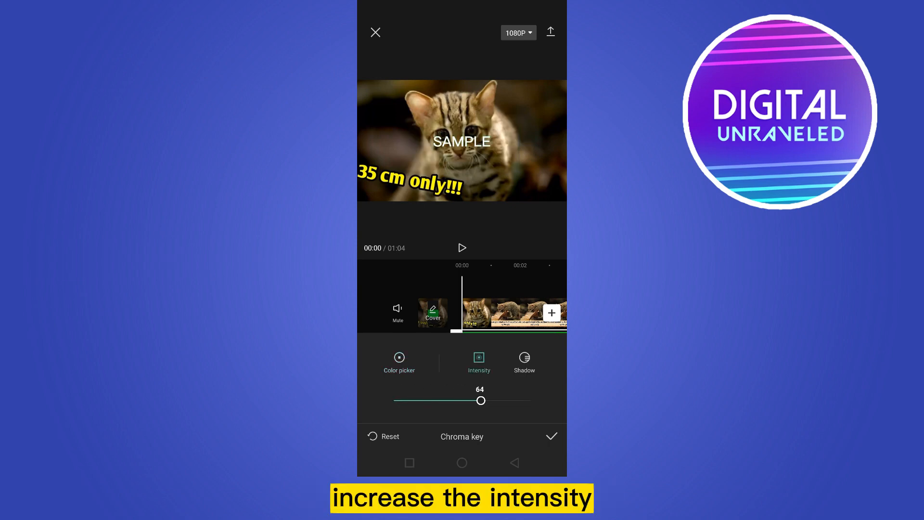
pyautogui.moveTo(481, 400); pyautogui.dragTo(467, 400)
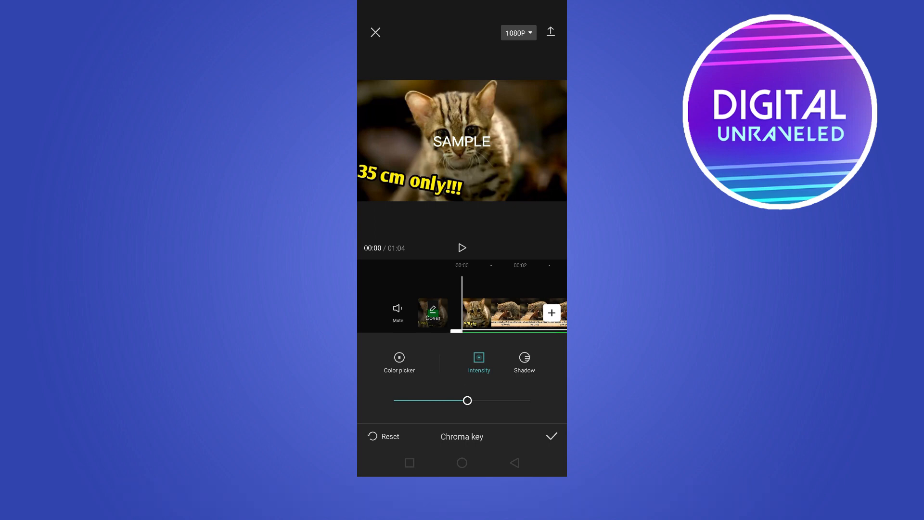
pyautogui.click(552, 436)
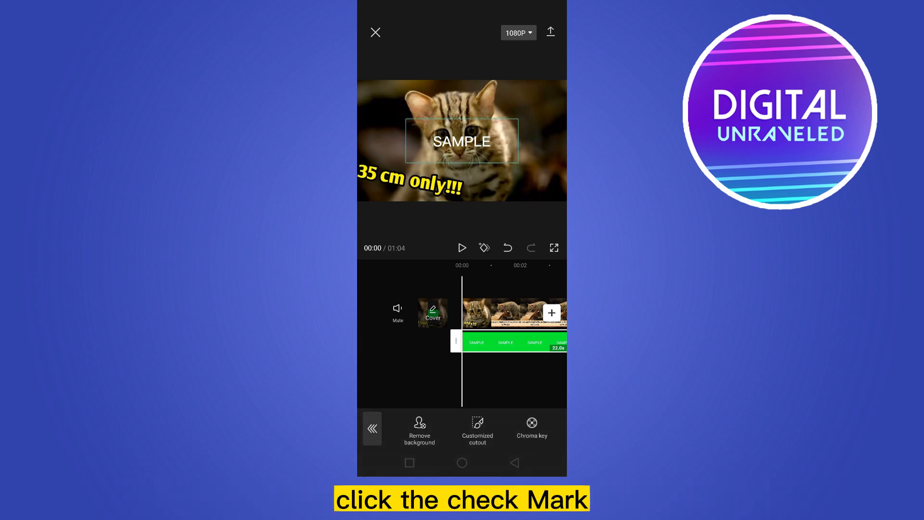
pyautogui.click(462, 248)
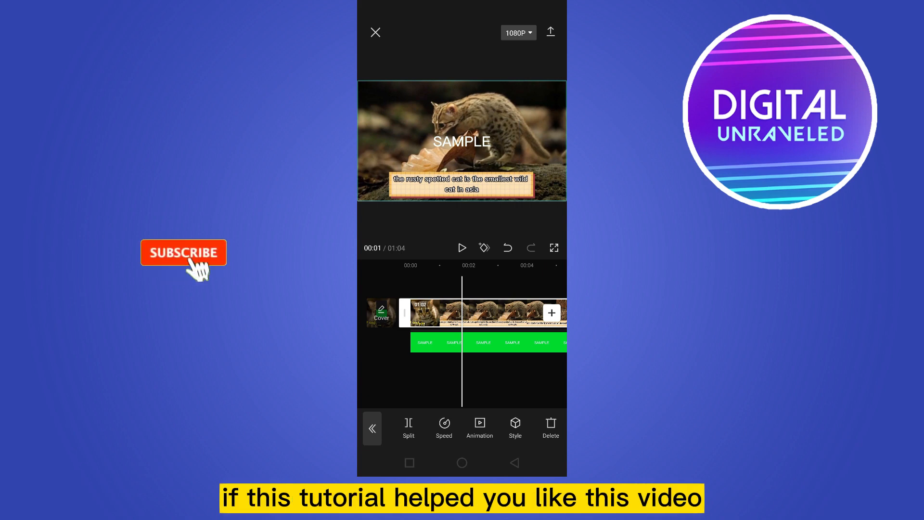
pyautogui.click(184, 252)
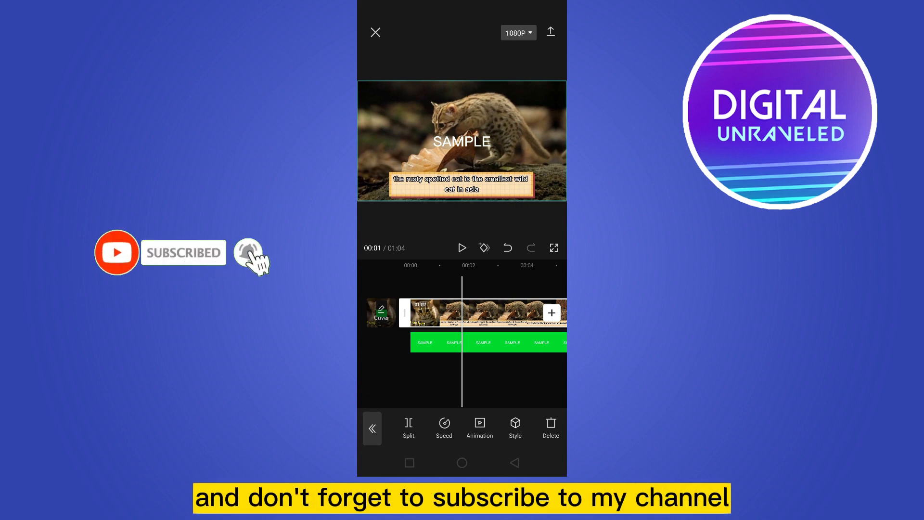